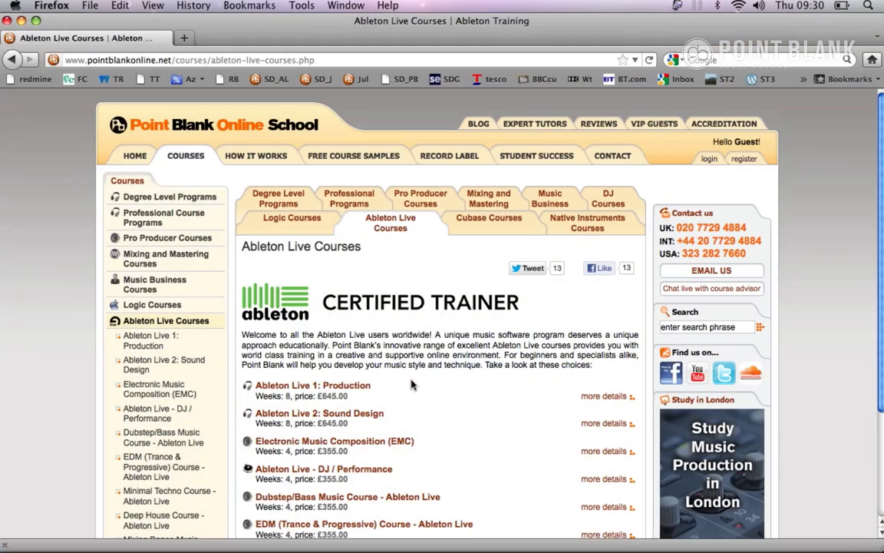
{"action": "mouse_move", "coordinate": [187, 123]}
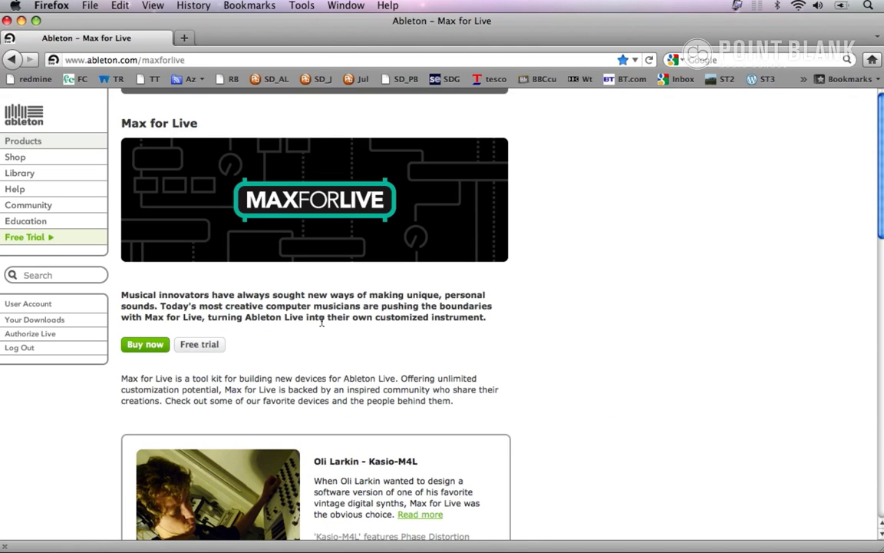
{"action": "mouse_move", "coordinate": [200, 344]}
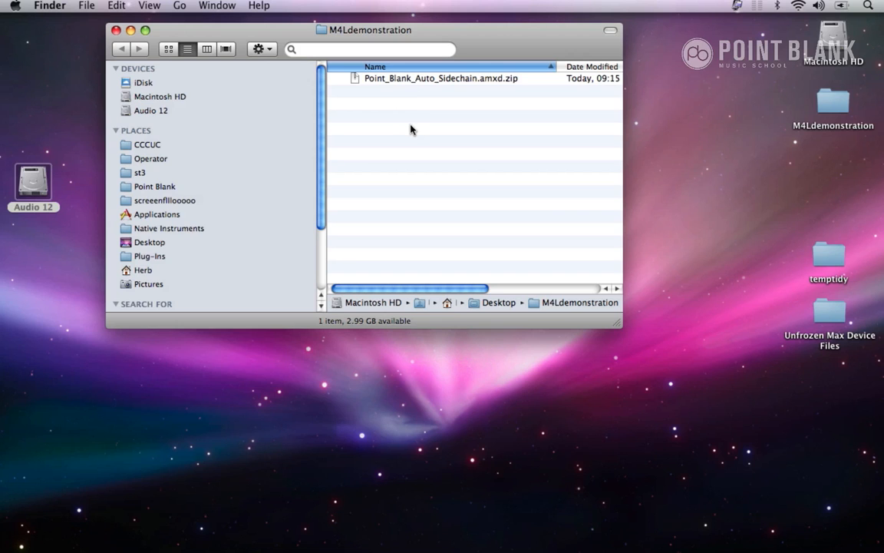
Extract Point_Blank_Auto_Sidechain.amxd from its zip in the M4Ldemonstration folder.
{"action": "left_click", "coordinate": [439, 77]}
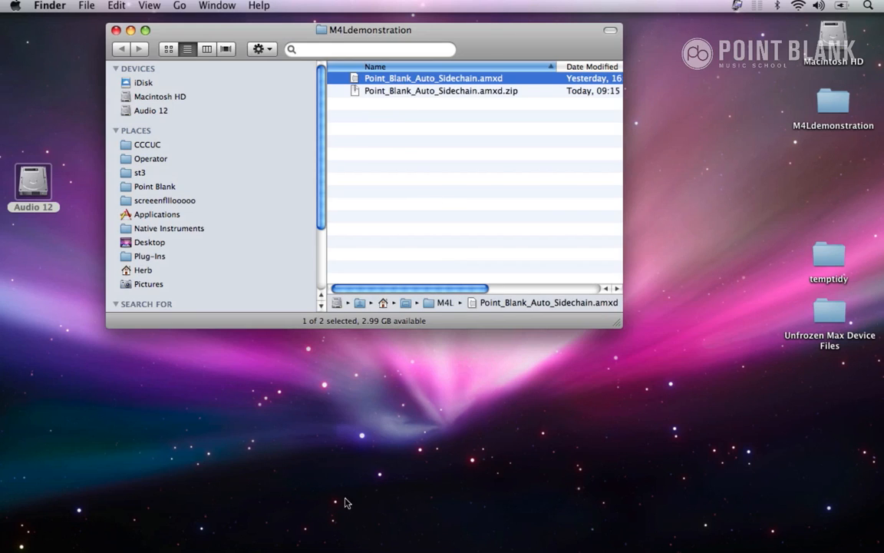
{"action": "mouse_move", "coordinate": [436, 534]}
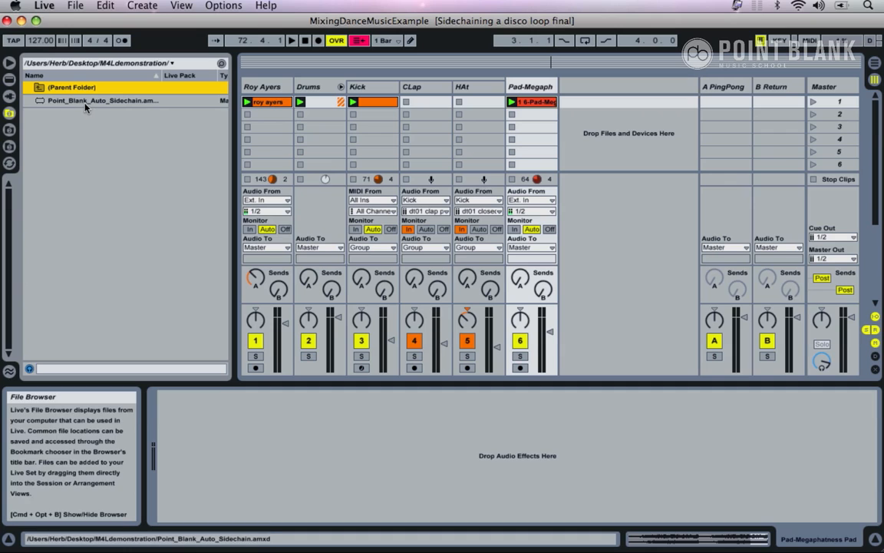
Drop Point_Blank_Auto_Sidechain.amxd onto the Pad track, then switch to Finder.
{"action": "left_click", "coordinate": [101, 100]}
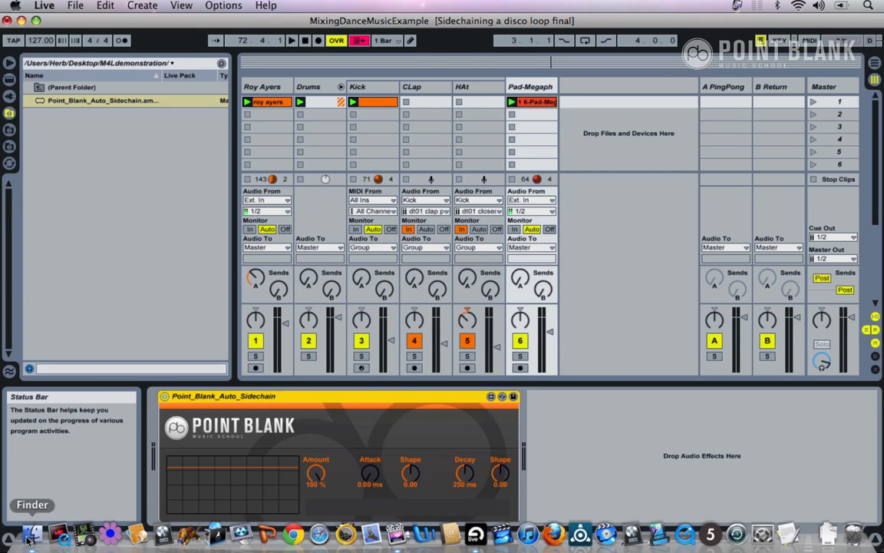
{"action": "left_click", "coordinate": [31, 532]}
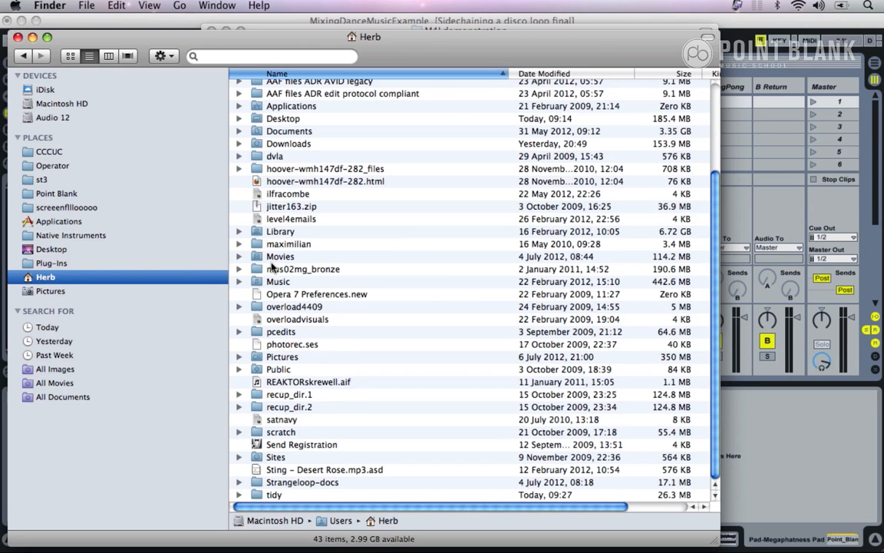
Navigate into Home > Library toward Live's Max Audio Effect folder.
{"action": "double_click", "coordinate": [279, 231]}
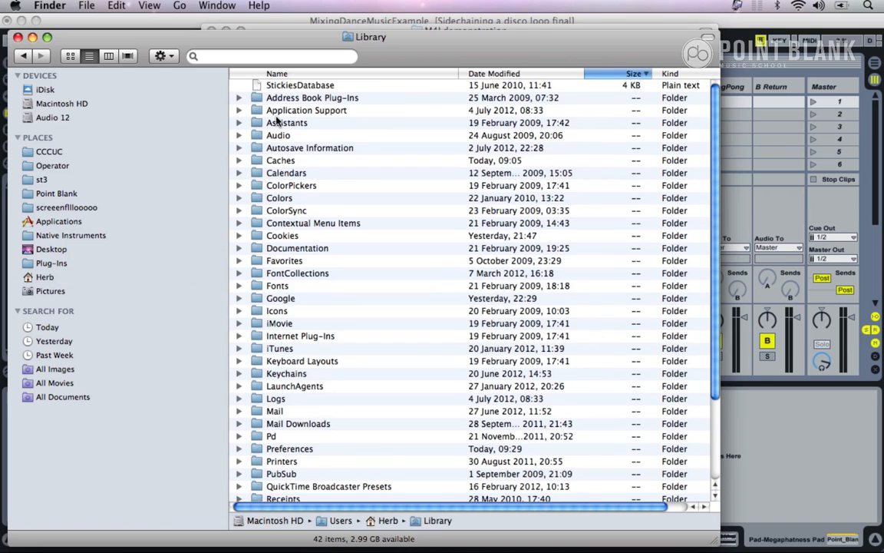
{"action": "double_click", "coordinate": [307, 111]}
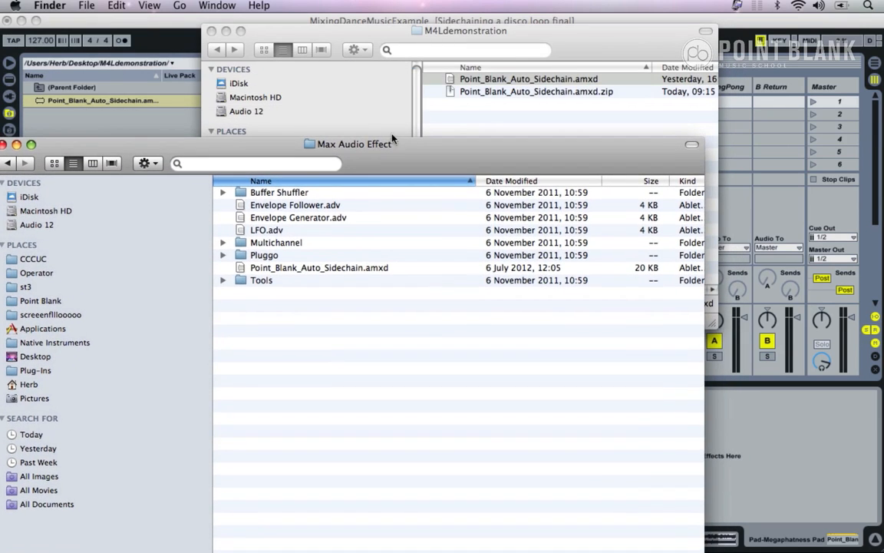
{"action": "mouse_move", "coordinate": [406, 204]}
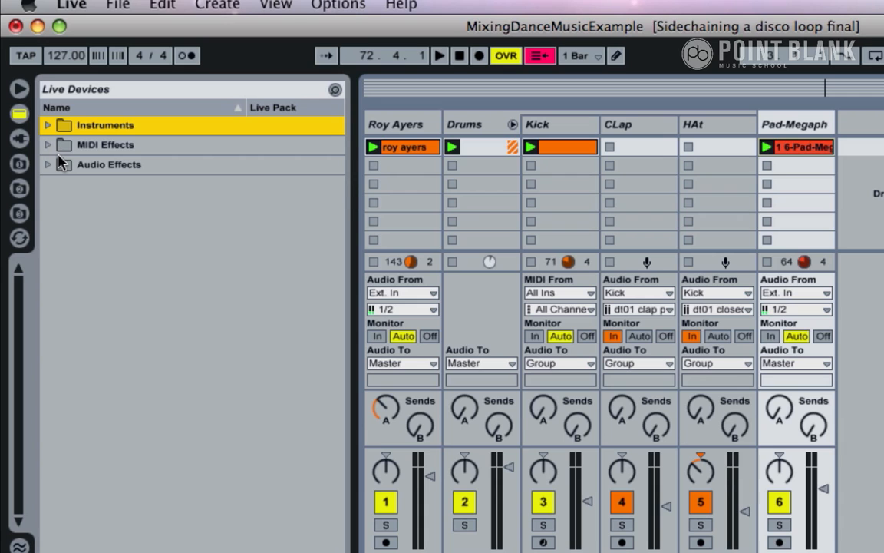
Load Point_Blank_Auto_Sidechain from Audio Effects > Max Audio Effect onto the track.
{"action": "left_click", "coordinate": [47, 164]}
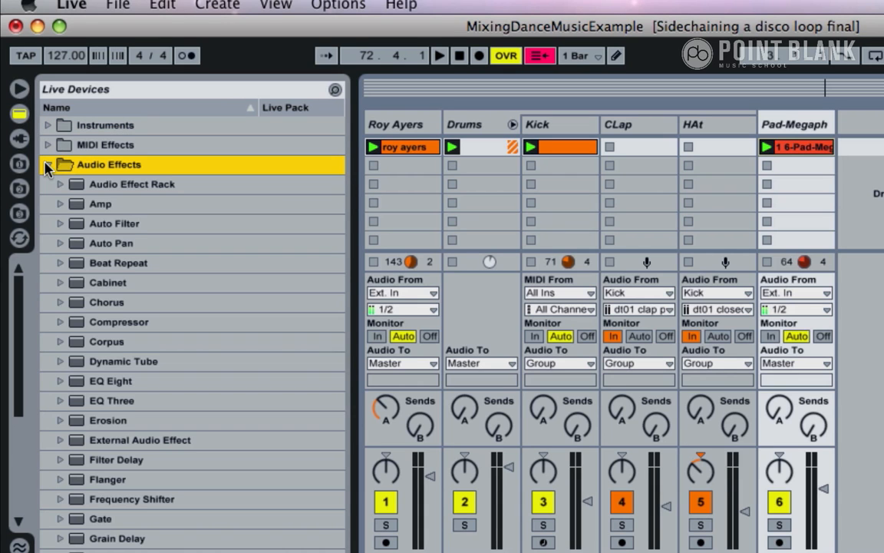
{"action": "scroll", "scroll_direction": "down", "scroll_amount": 3}
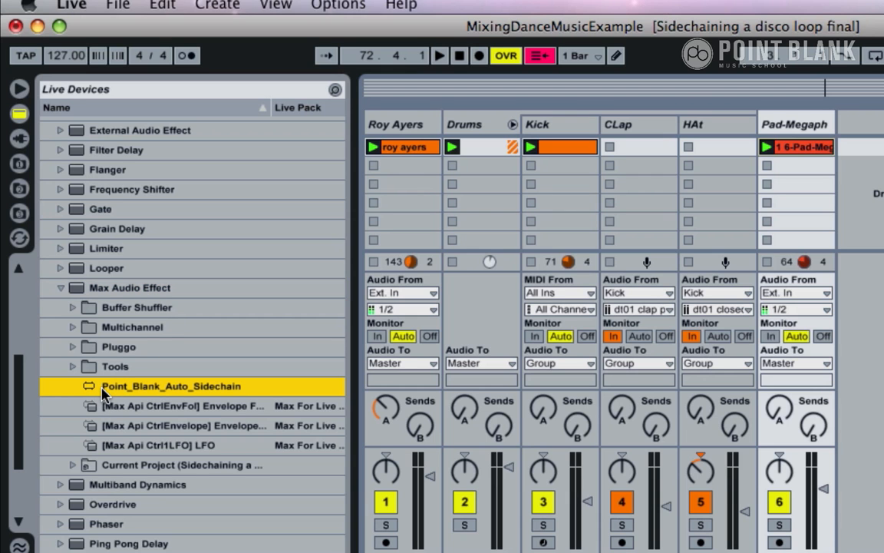
{"action": "double_click", "coordinate": [171, 387]}
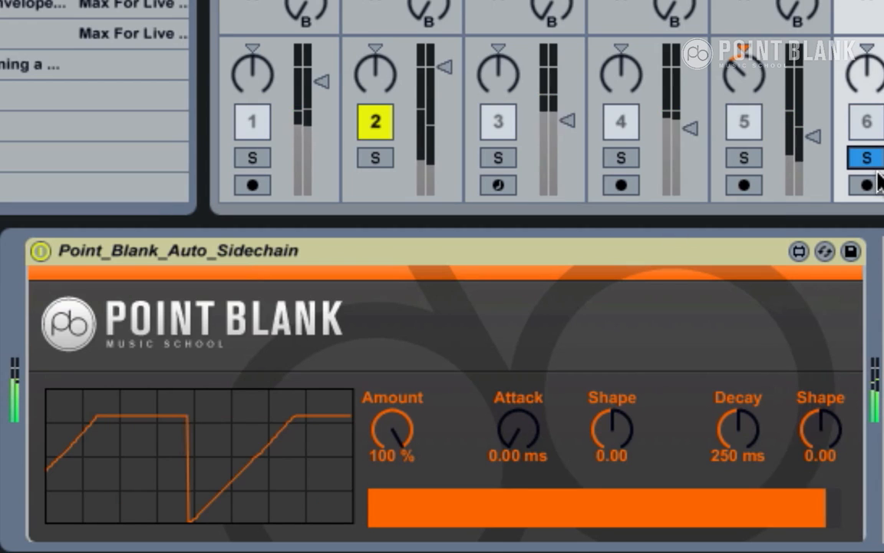
Toggle the sidechain device's activator off and on to compare the ducking.
{"action": "left_click", "coordinate": [40, 251]}
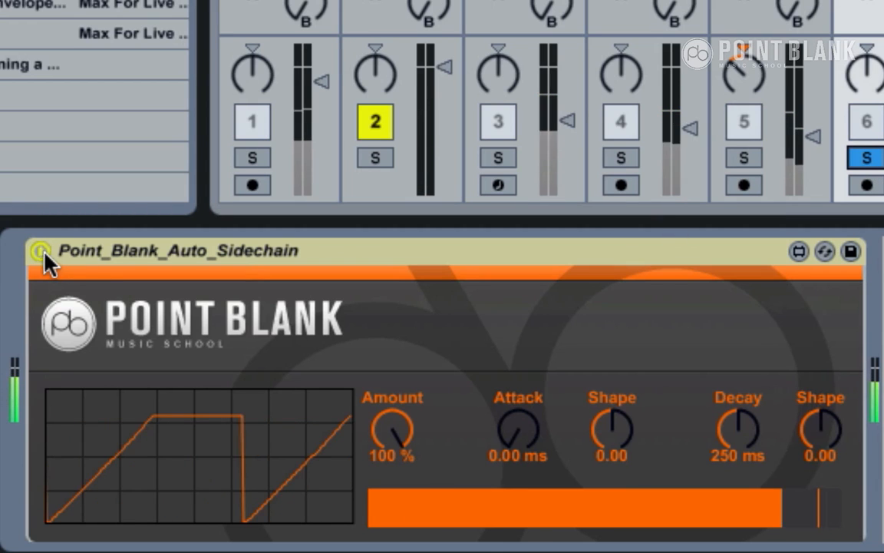
{"action": "left_click", "coordinate": [40, 252]}
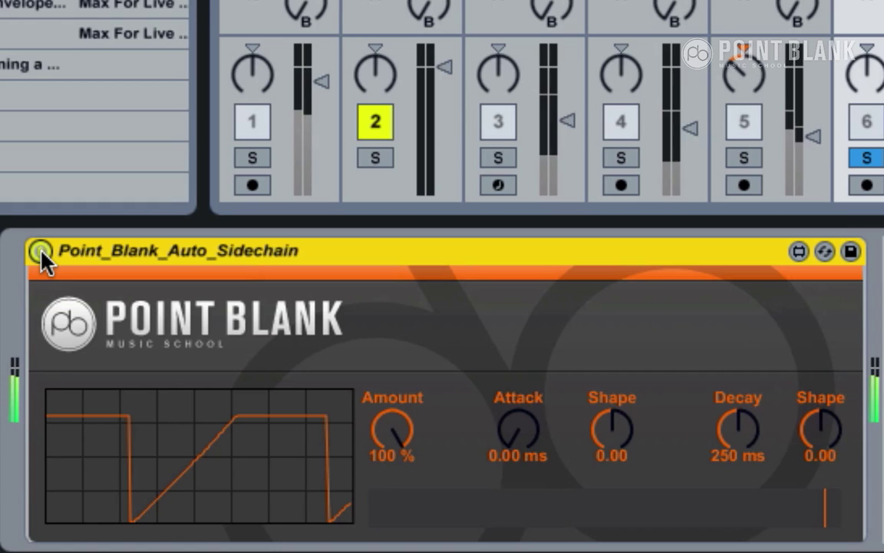
{"action": "left_click", "coordinate": [40, 252]}
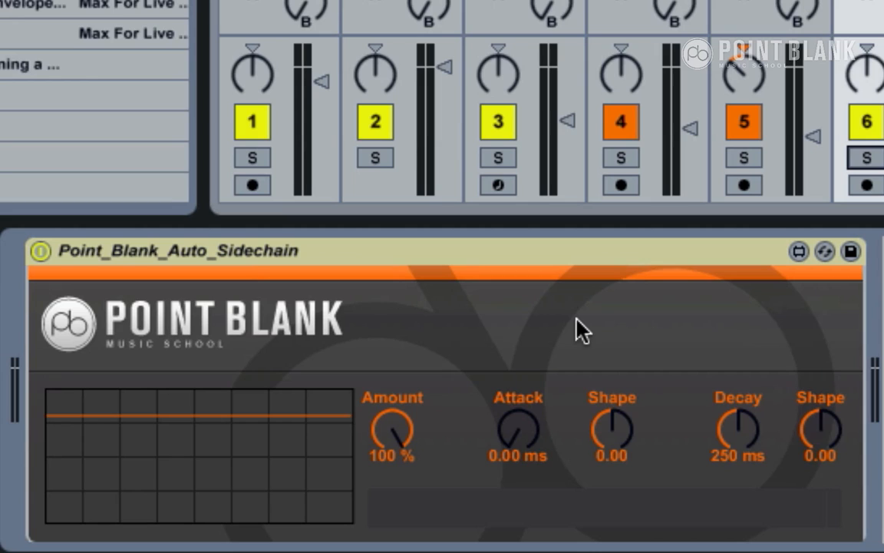
{"action": "mouse_move", "coordinate": [682, 398]}
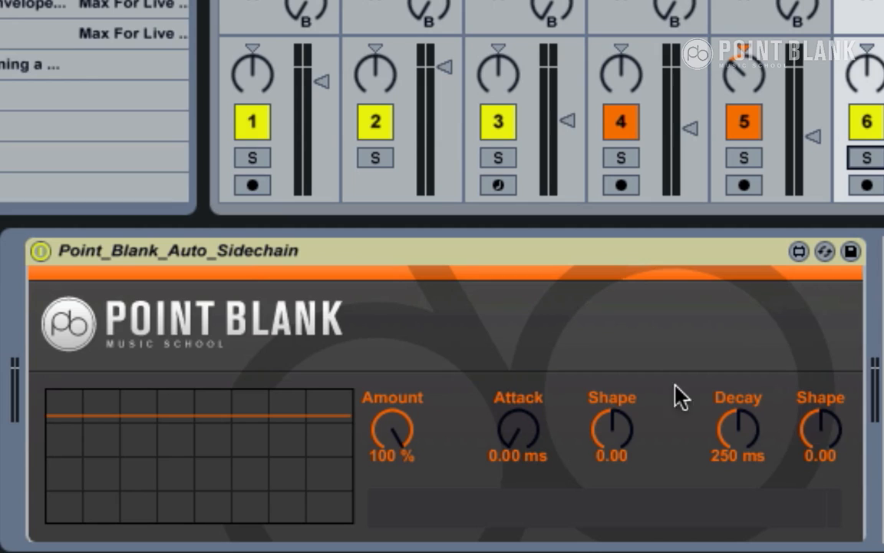
{"action": "mouse_move", "coordinate": [737, 442]}
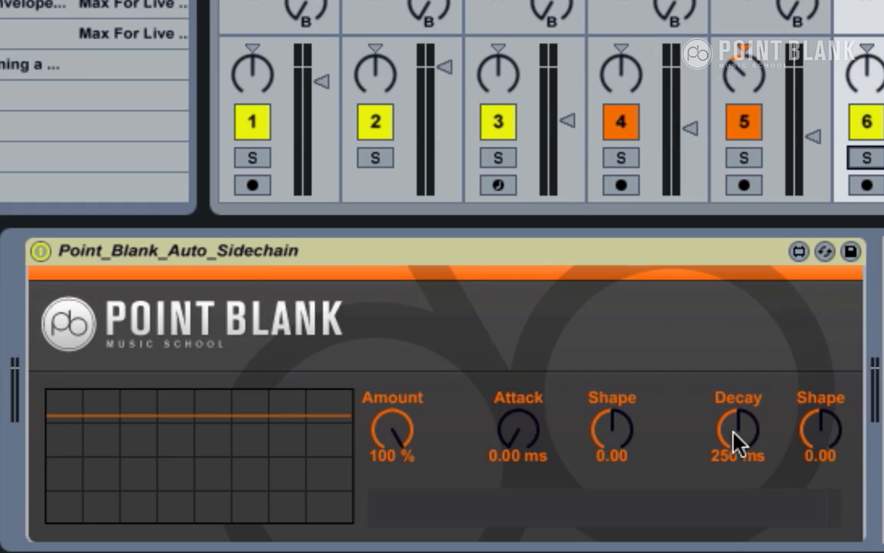
{"action": "mouse_move", "coordinate": [829, 445]}
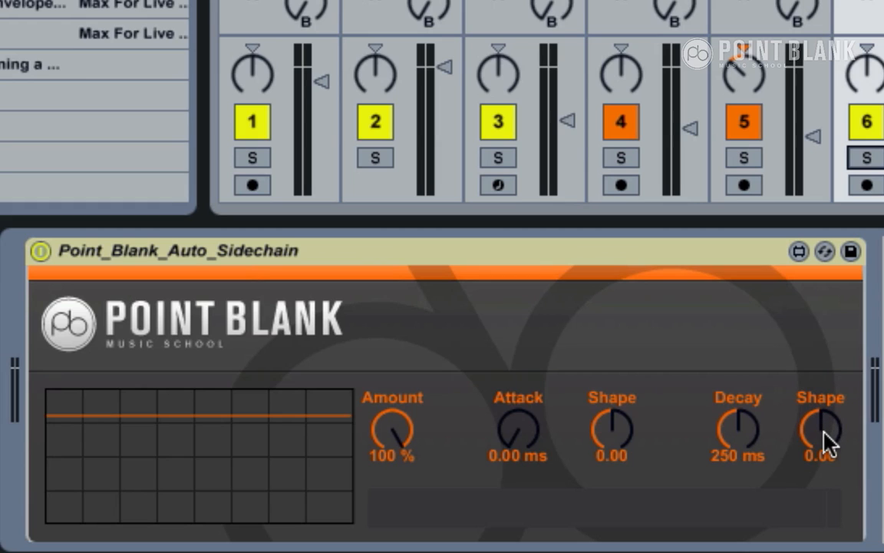
{"action": "mouse_move", "coordinate": [209, 452]}
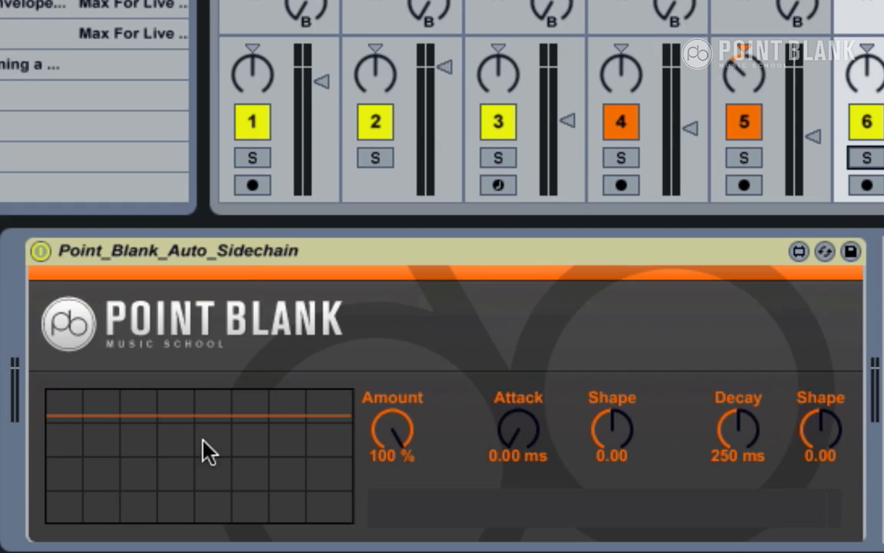
{"action": "mouse_move", "coordinate": [190, 445]}
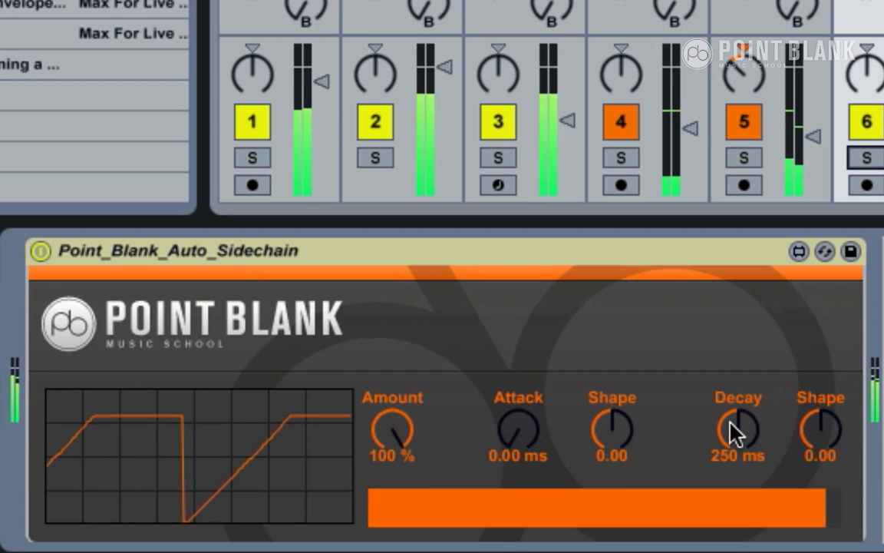
Nudge the decay around 200 ms and raise the decay curve shape to 0.63.
{"action": "left_click_drag", "start_coordinate": [735, 430], "coordinate": [735, 460]}
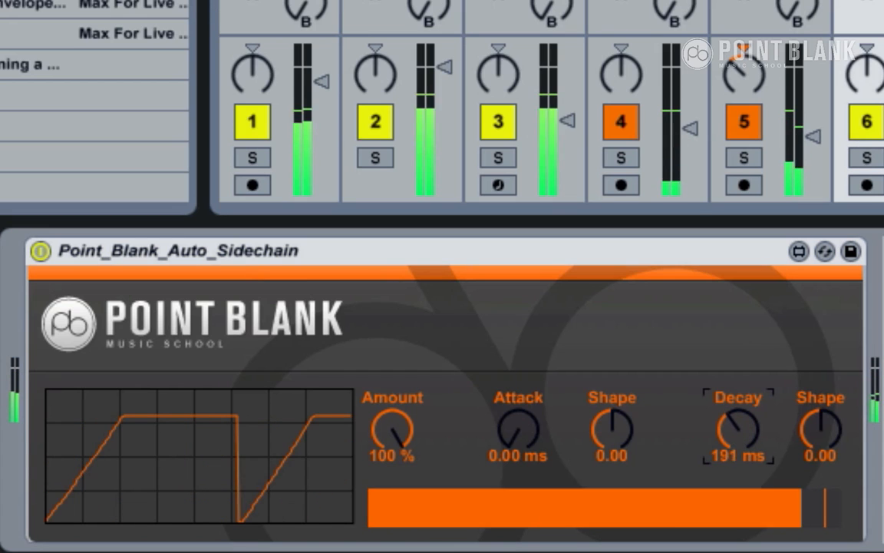
{"action": "left_click_drag", "start_coordinate": [737, 427], "coordinate": [737, 415]}
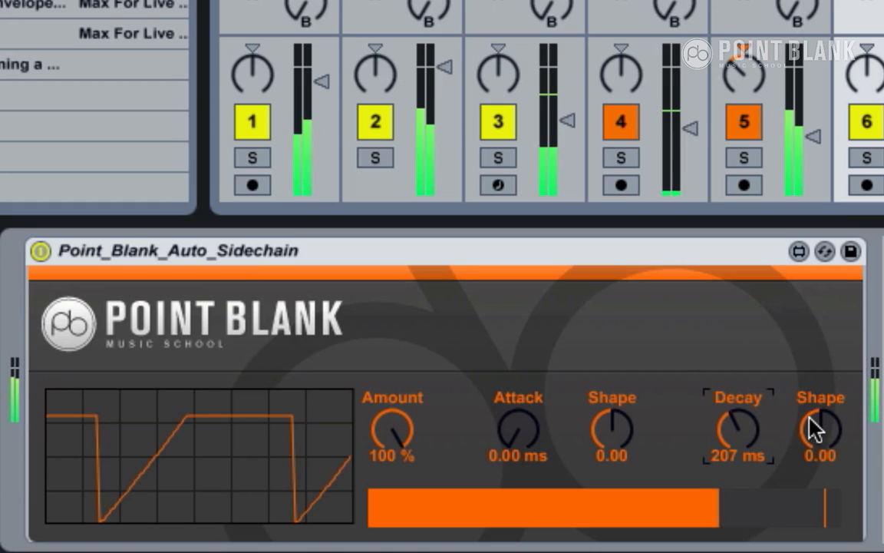
{"action": "left_click_drag", "start_coordinate": [820, 428], "coordinate": [820, 399]}
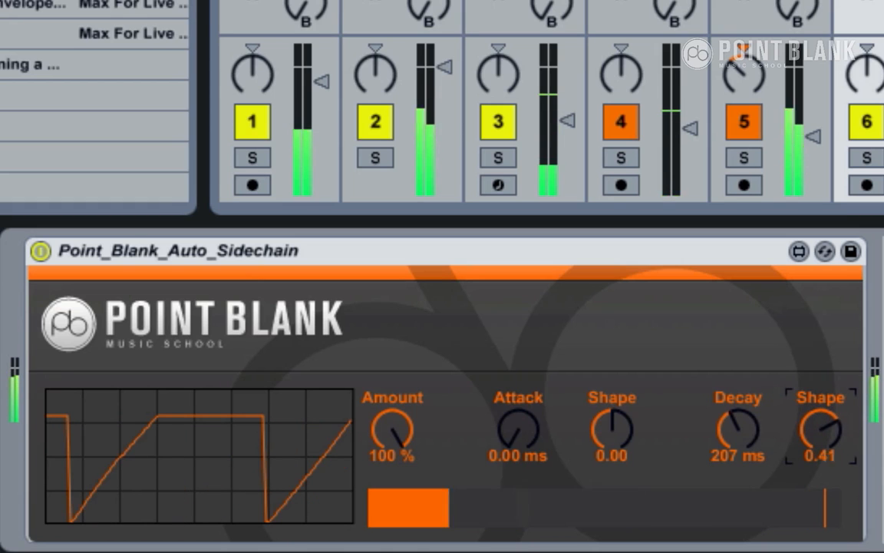
{"action": "left_click_drag", "start_coordinate": [820, 433], "coordinate": [820, 418]}
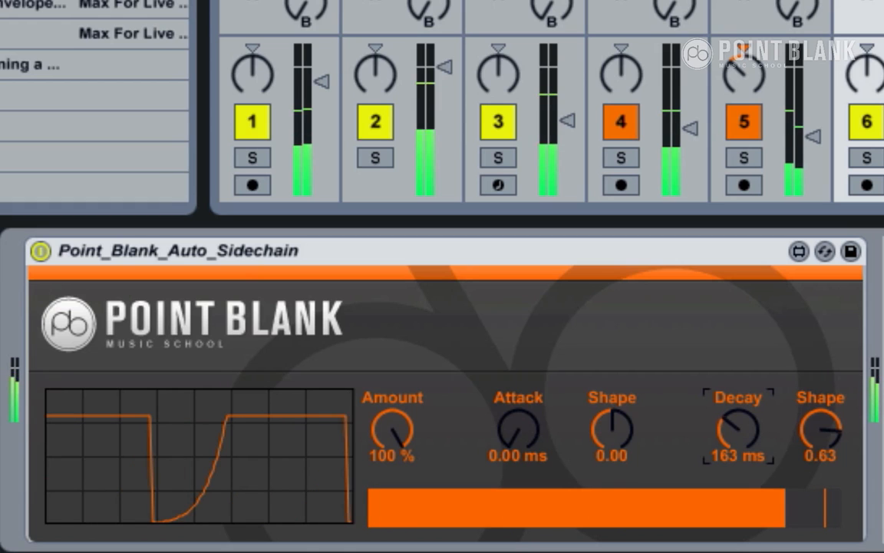
Lengthen the decay time step by step, settling around 376-380 ms.
{"action": "left_click_drag", "start_coordinate": [737, 426], "coordinate": [734, 432]}
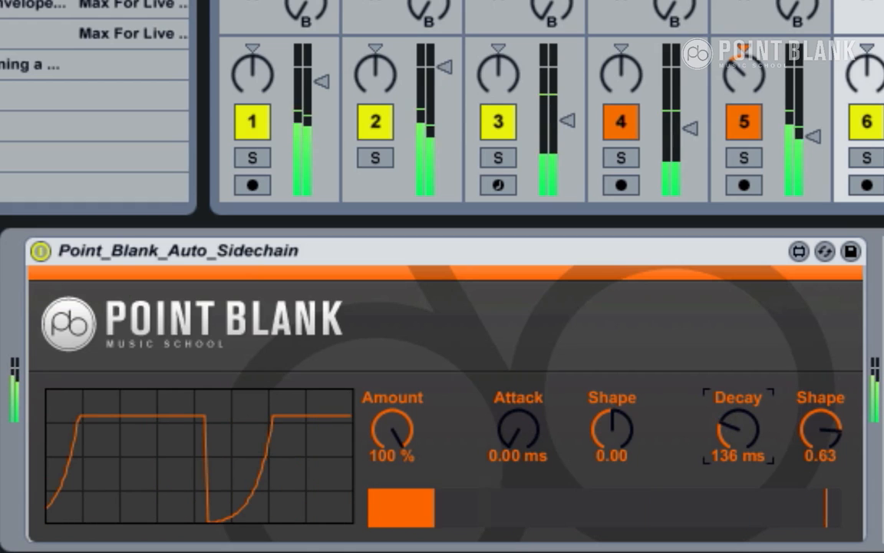
{"action": "left_click_drag", "start_coordinate": [737, 426], "coordinate": [737, 442]}
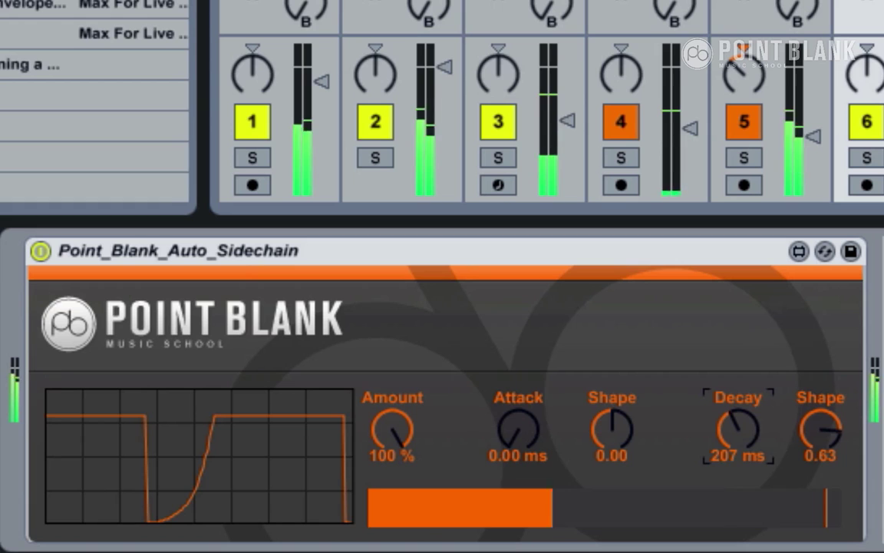
{"action": "left_click_drag", "start_coordinate": [737, 426], "coordinate": [737, 414]}
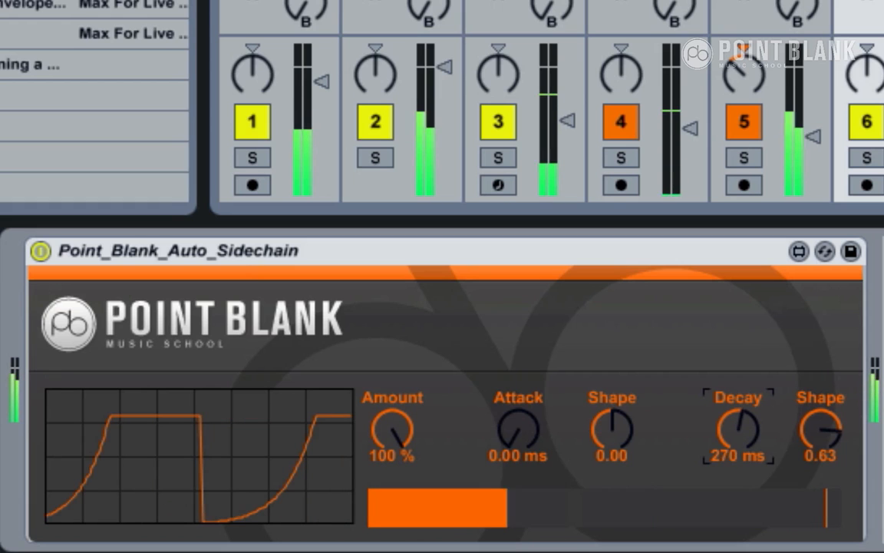
{"action": "left_click_drag", "start_coordinate": [737, 426], "coordinate": [737, 415]}
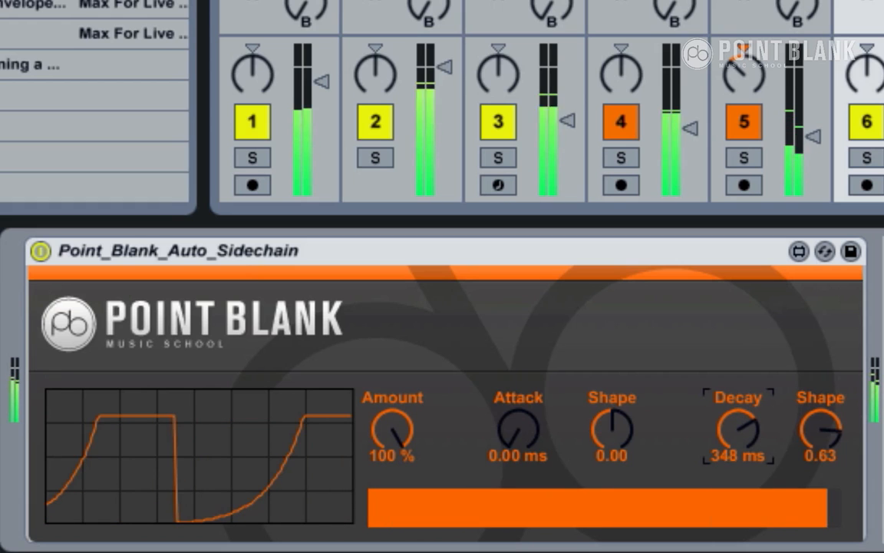
{"action": "left_click_drag", "start_coordinate": [736, 428], "coordinate": [743, 421]}
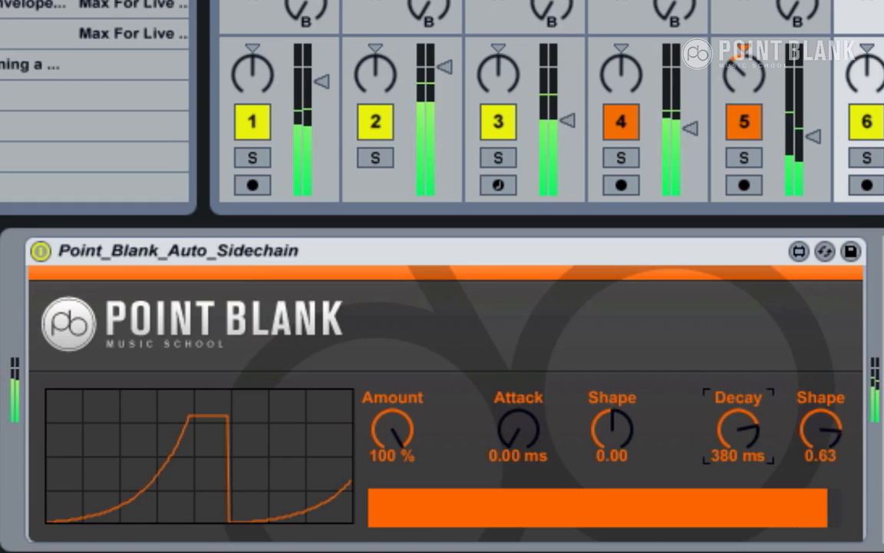
{"action": "left_click_drag", "start_coordinate": [737, 427], "coordinate": [739, 436]}
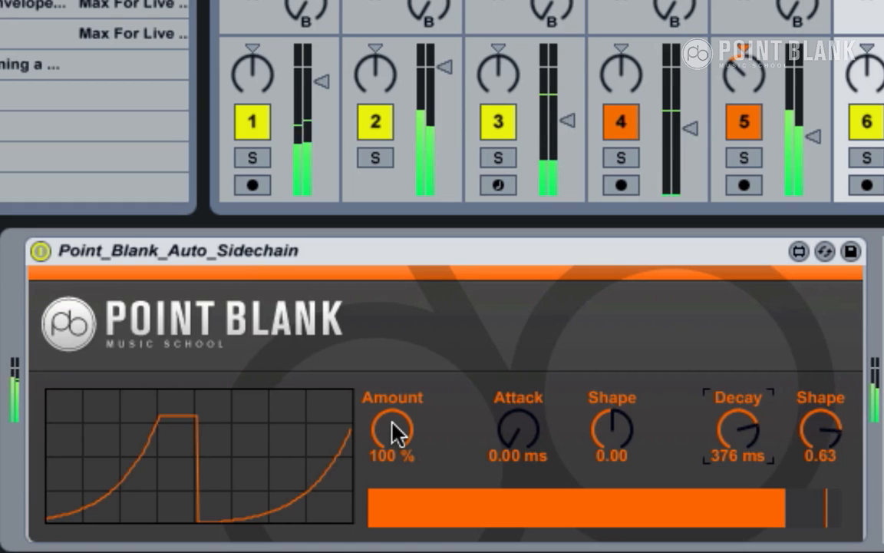
Sweep the sidechain Amount down to 63% and back up to 100%.
{"action": "left_click_drag", "start_coordinate": [391, 427], "coordinate": [392, 449]}
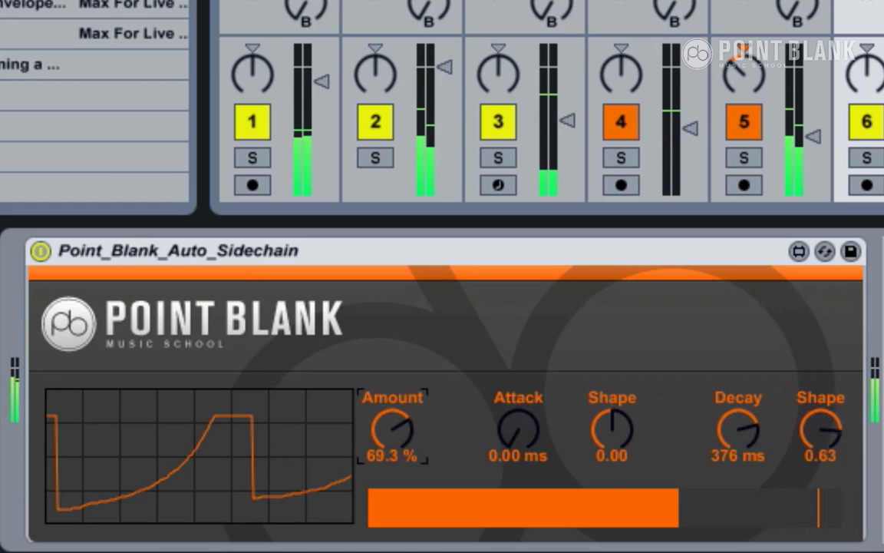
{"action": "left_click_drag", "start_coordinate": [393, 427], "coordinate": [393, 442]}
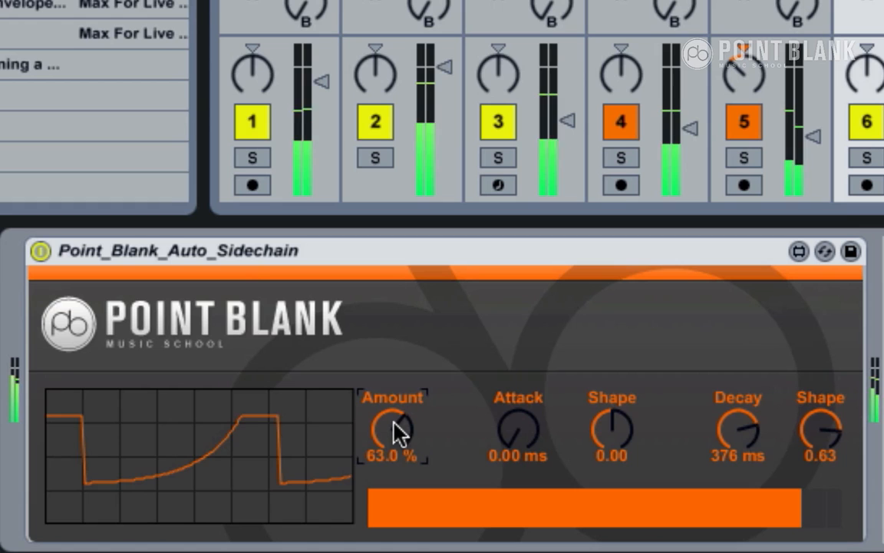
{"action": "left_click_drag", "start_coordinate": [393, 430], "coordinate": [393, 414]}
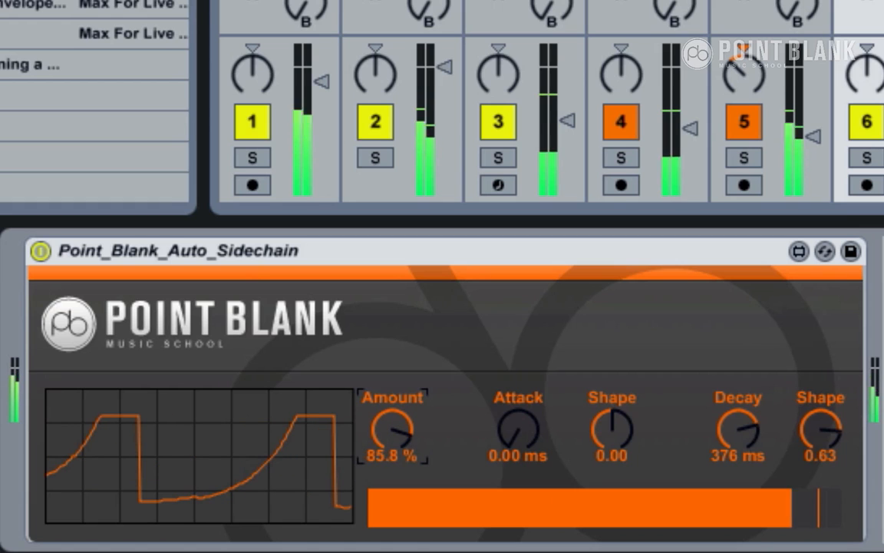
{"action": "left_click_drag", "start_coordinate": [393, 427], "coordinate": [394, 418]}
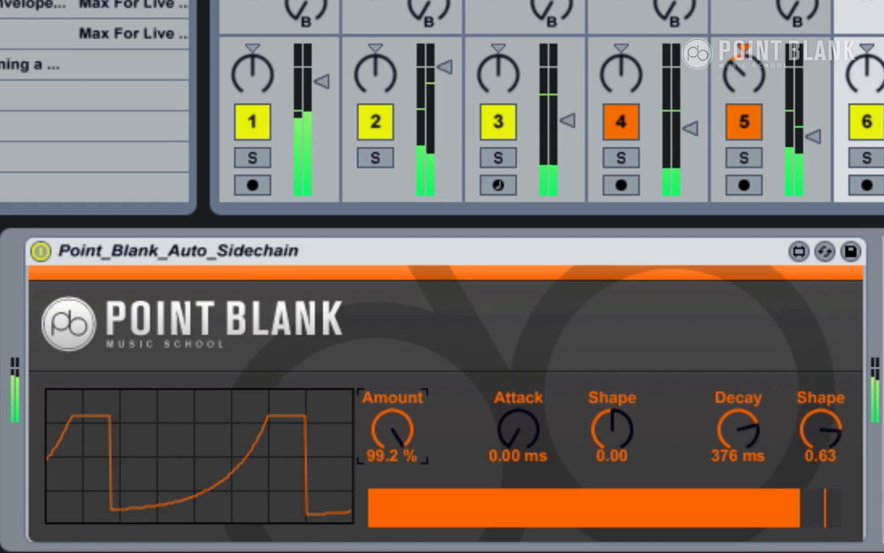
{"action": "left_click_drag", "start_coordinate": [393, 424], "coordinate": [396, 414]}
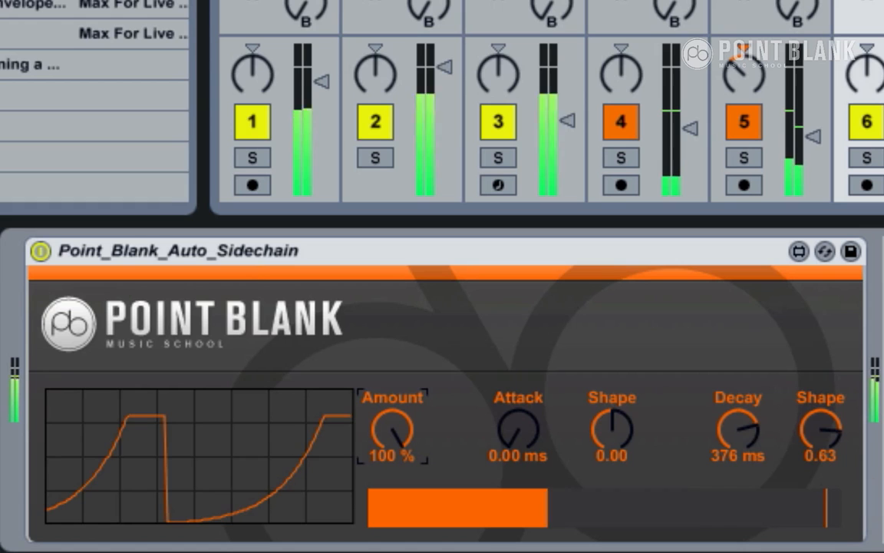
Shorten the decay to 226 ms and lower the decay shape to 0.49.
{"action": "left_click_drag", "start_coordinate": [739, 430], "coordinate": [738, 453]}
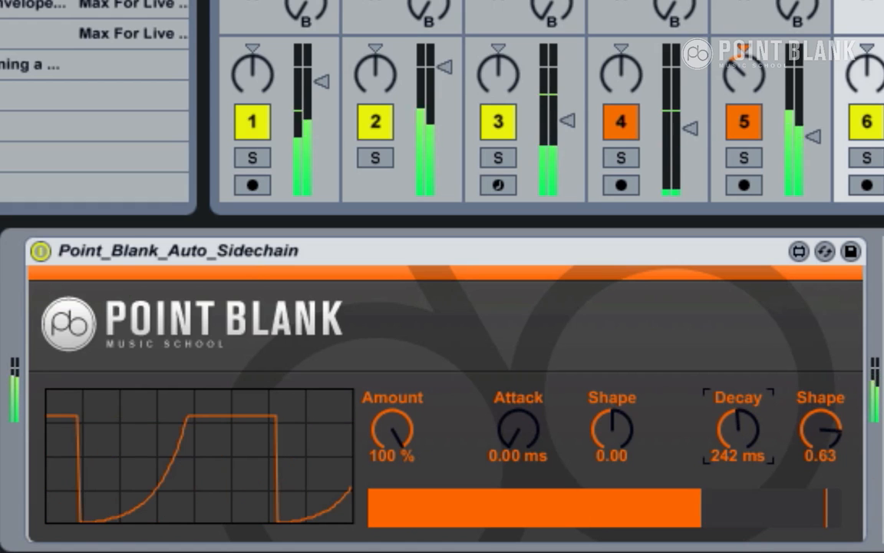
{"action": "left_click_drag", "start_coordinate": [737, 426], "coordinate": [737, 442]}
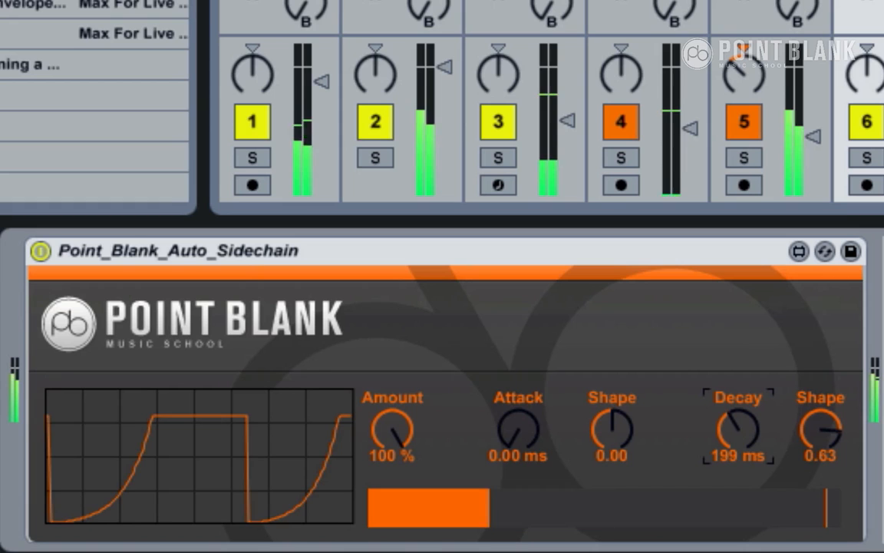
{"action": "left_click_drag", "start_coordinate": [737, 427], "coordinate": [737, 418]}
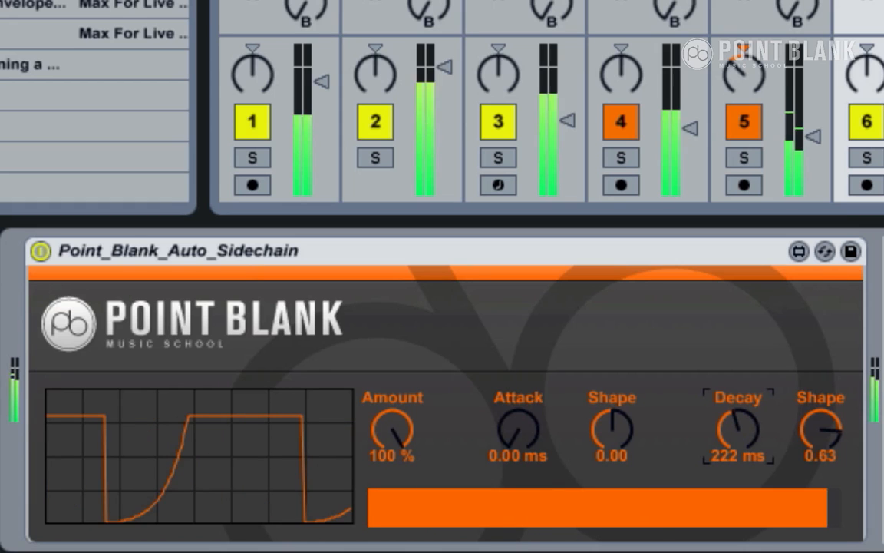
{"action": "left_click_drag", "start_coordinate": [820, 436], "coordinate": [819, 442]}
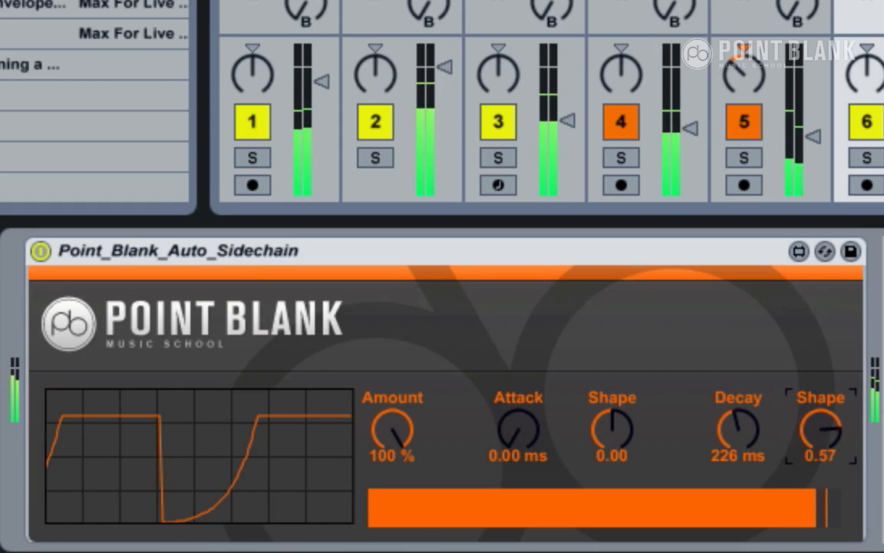
{"action": "left_click_drag", "start_coordinate": [820, 428], "coordinate": [820, 437]}
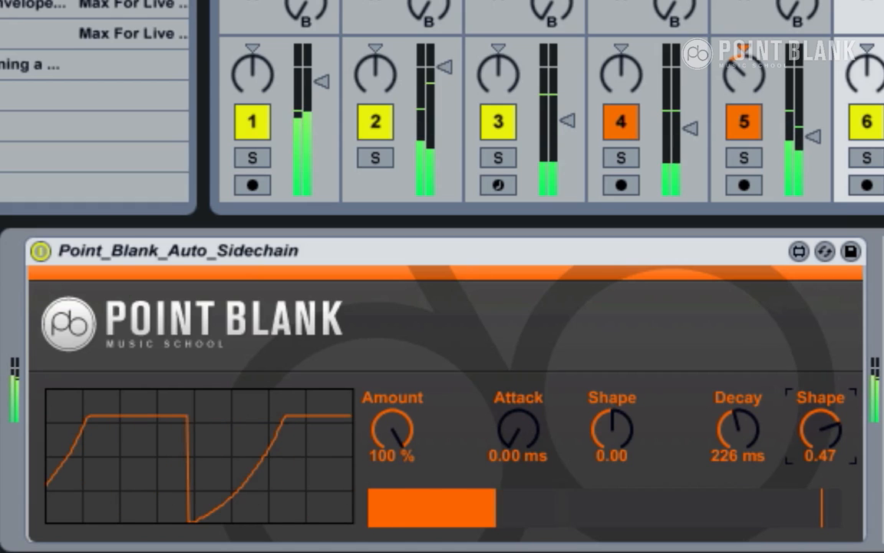
{"action": "left_click_drag", "start_coordinate": [820, 429], "coordinate": [820, 423]}
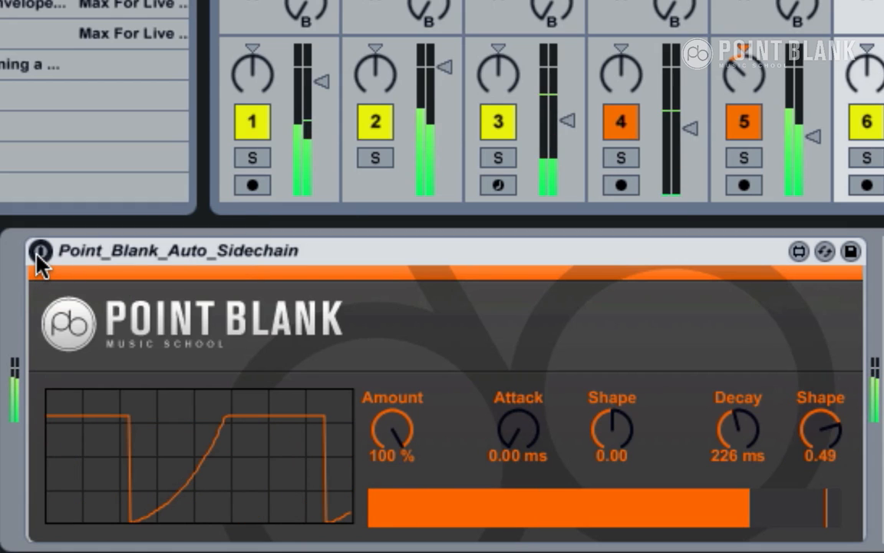
{"action": "left_click", "coordinate": [40, 252]}
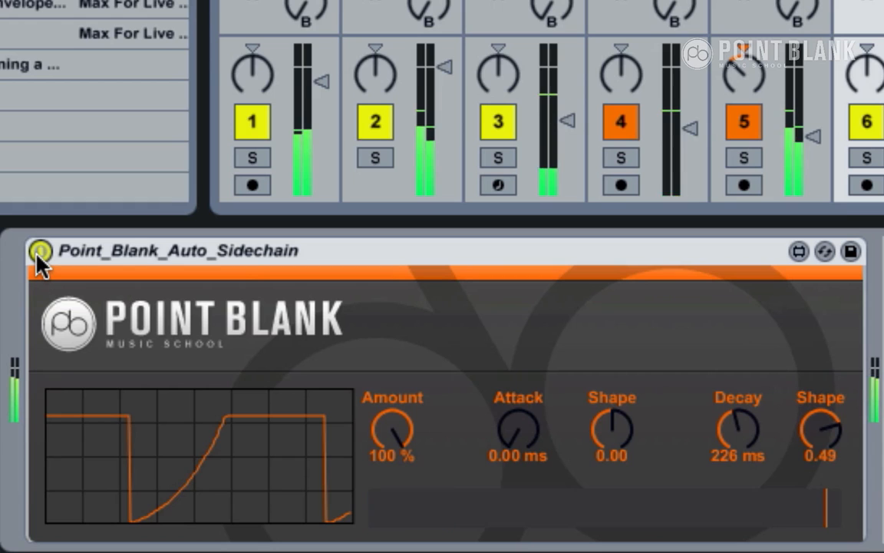
{"action": "left_click", "coordinate": [36, 252]}
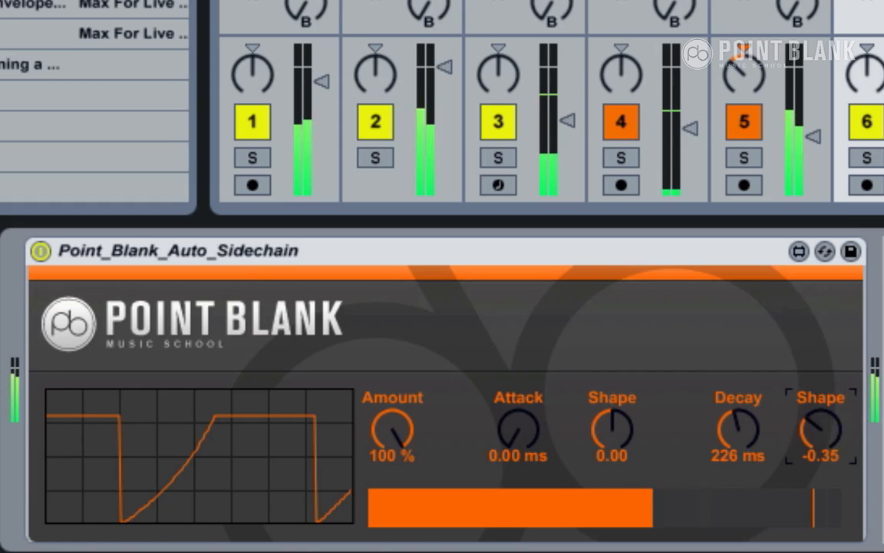
Set Decay to 500 ms with shape -0.52 and nudge Attack to about 1 ms.
{"action": "left_click_drag", "start_coordinate": [820, 427], "coordinate": [820, 445]}
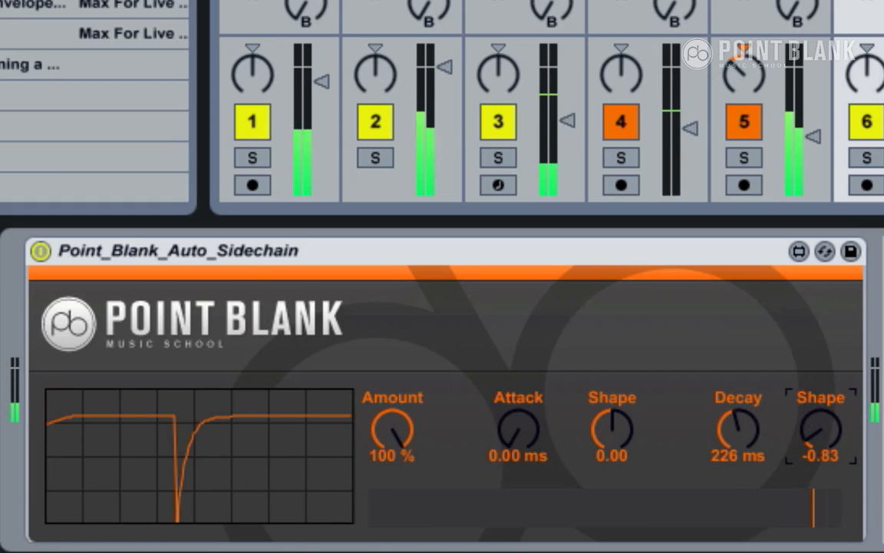
{"action": "left_click_drag", "start_coordinate": [737, 429], "coordinate": [737, 407]}
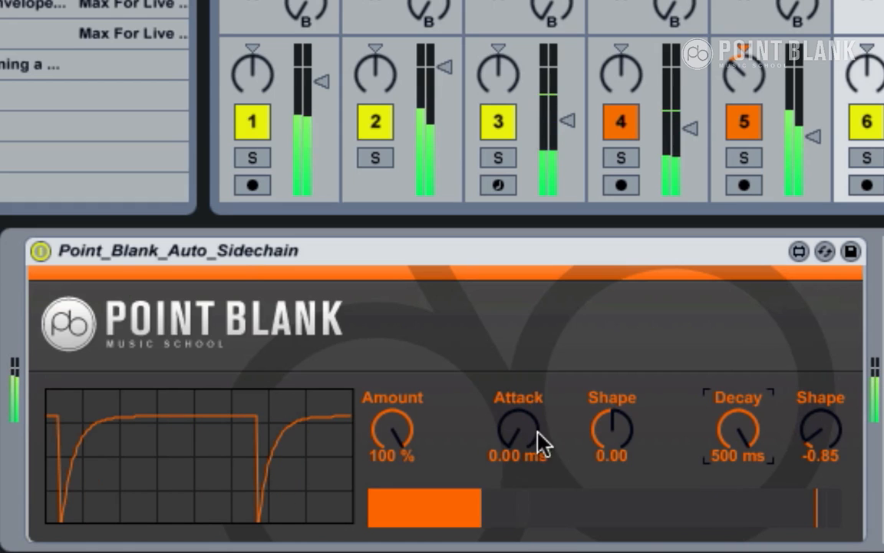
{"action": "left_click_drag", "start_coordinate": [820, 433], "coordinate": [820, 427]}
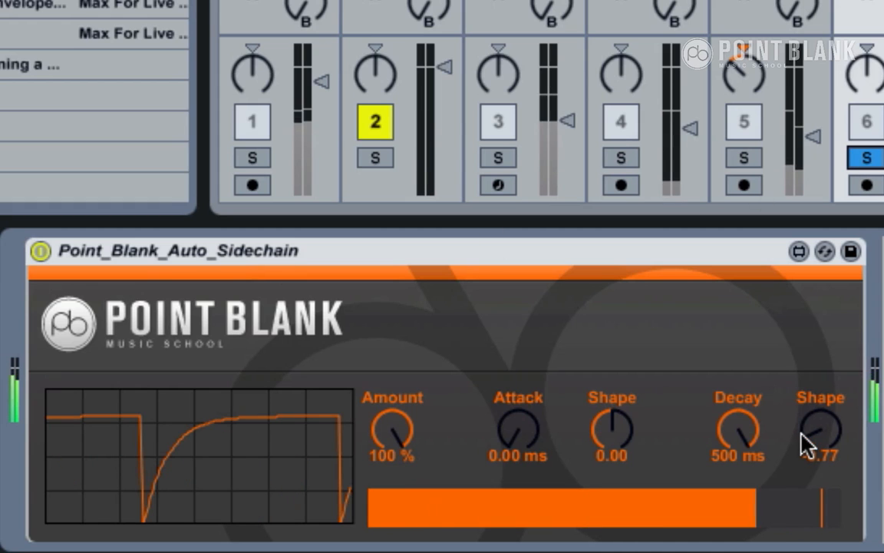
{"action": "left_click_drag", "start_coordinate": [820, 430], "coordinate": [820, 461]}
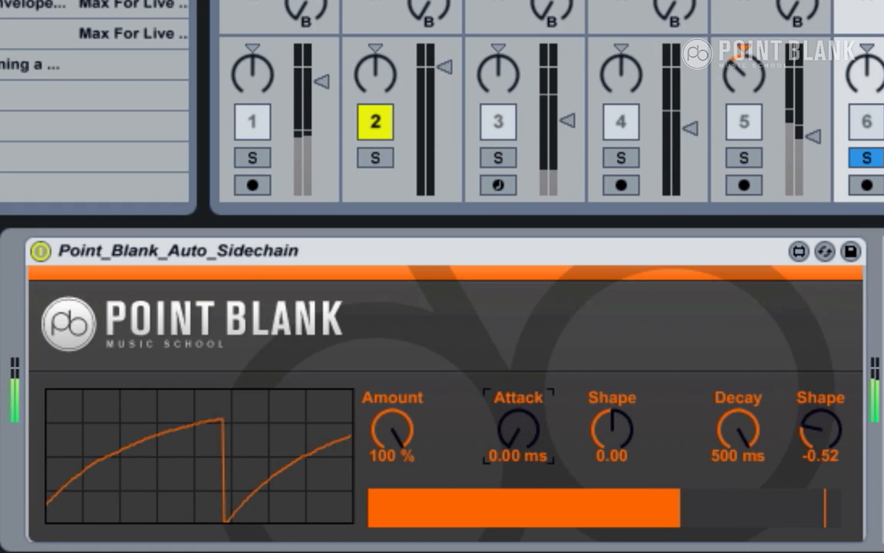
{"action": "left_click_drag", "start_coordinate": [519, 430], "coordinate": [519, 414]}
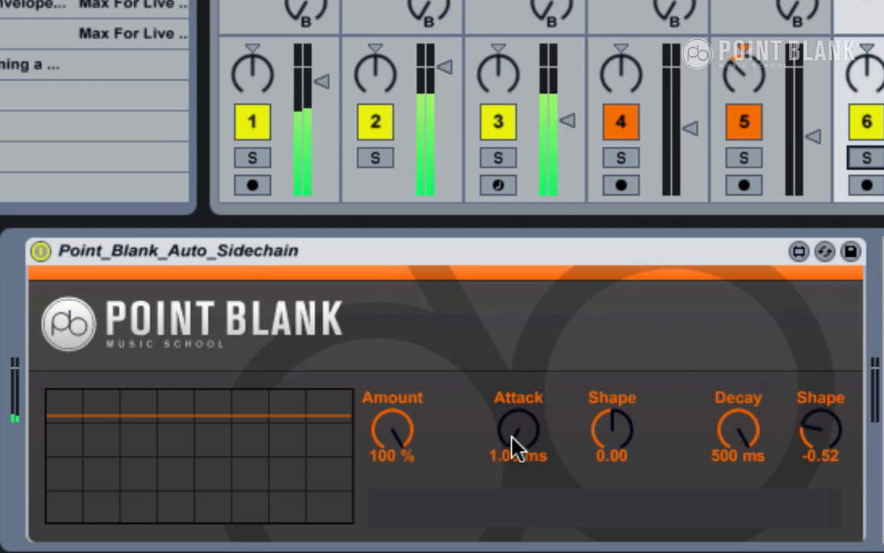
Lengthen attack toward 144 ms with shape 0.62 and cut decay to 3.94 ms.
{"action": "left_click_drag", "start_coordinate": [518, 430], "coordinate": [519, 407]}
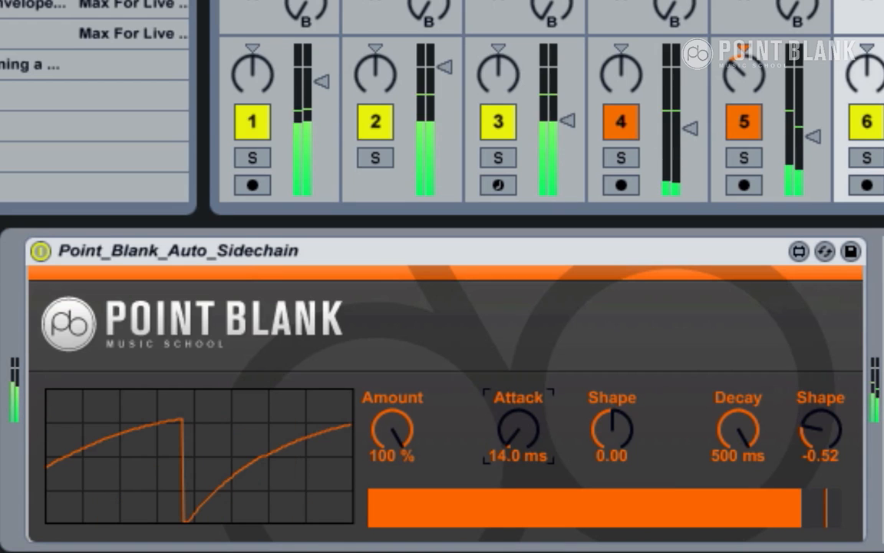
{"action": "left_click_drag", "start_coordinate": [519, 430], "coordinate": [519, 384]}
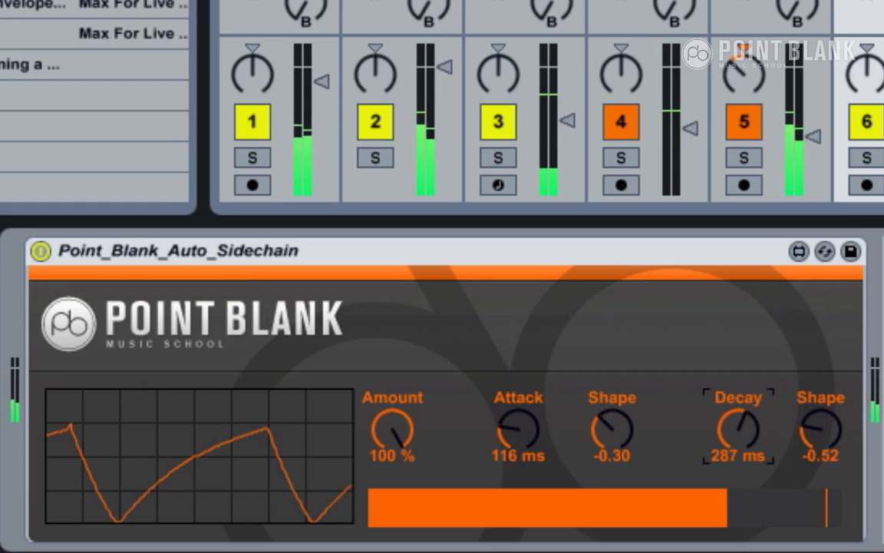
{"action": "left_click_drag", "start_coordinate": [737, 427], "coordinate": [737, 491]}
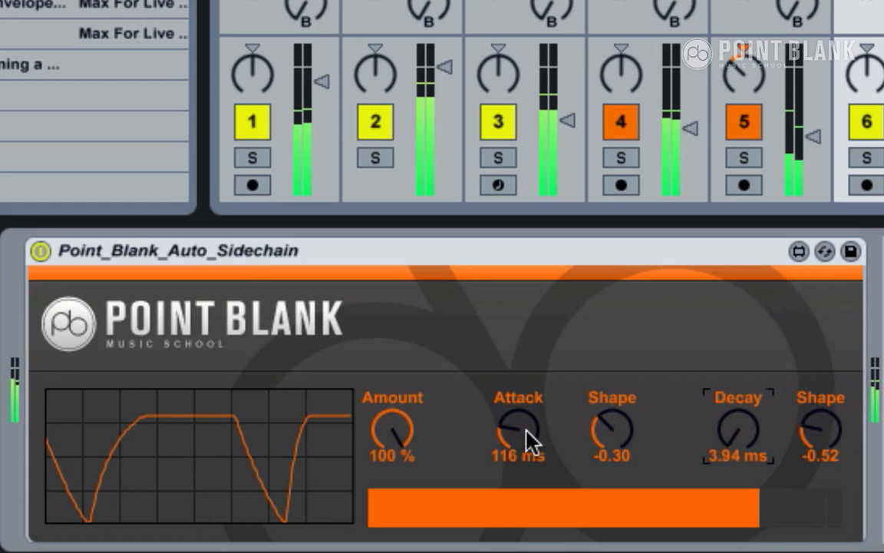
{"action": "left_click_drag", "start_coordinate": [519, 430], "coordinate": [522, 414]}
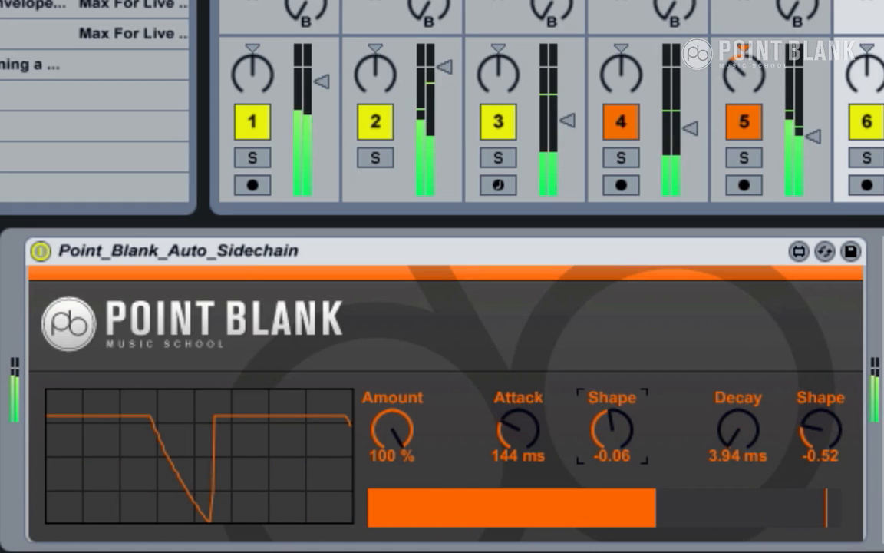
{"action": "left_click_drag", "start_coordinate": [611, 427], "coordinate": [606, 445]}
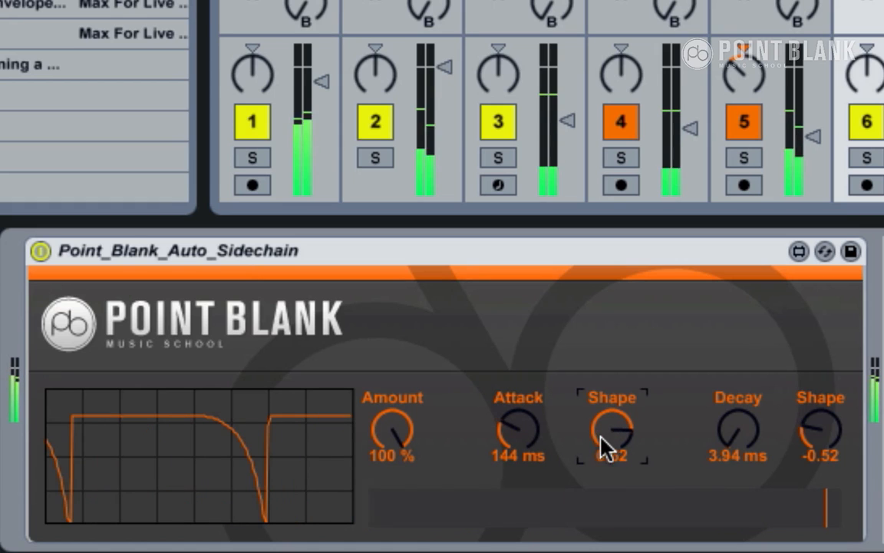
Raise attack to 188 ms, set decay to 94.5 ms shape 0.58, Amount about 62%.
{"action": "left_click", "coordinate": [519, 430]}
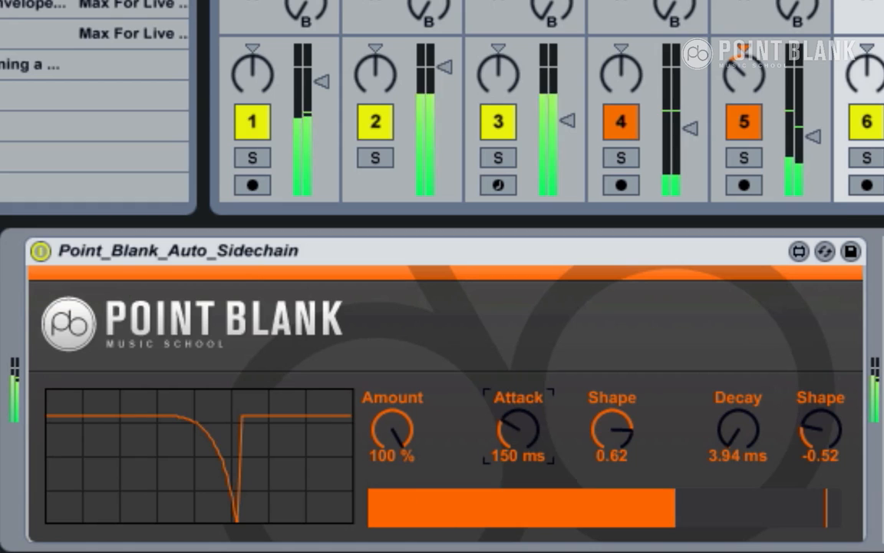
{"action": "left_click_drag", "start_coordinate": [519, 427], "coordinate": [522, 415]}
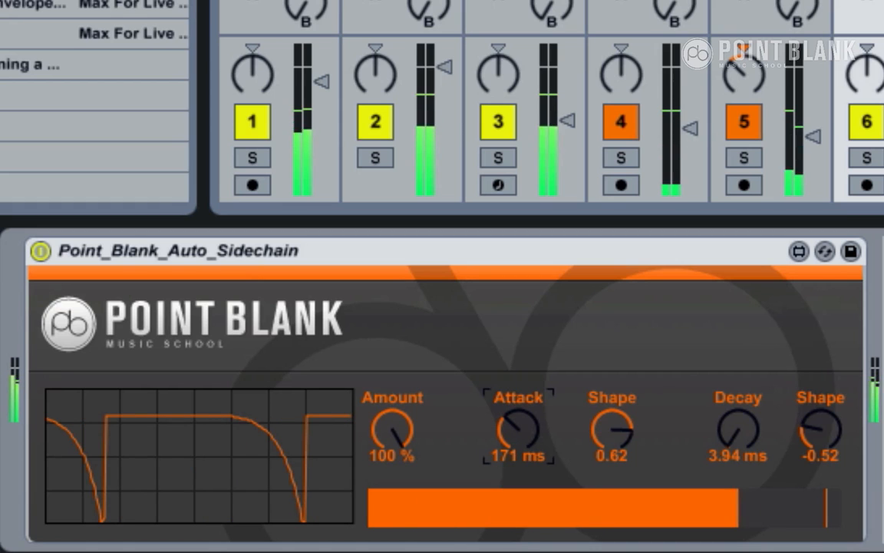
{"action": "left_click_drag", "start_coordinate": [519, 430], "coordinate": [522, 427]}
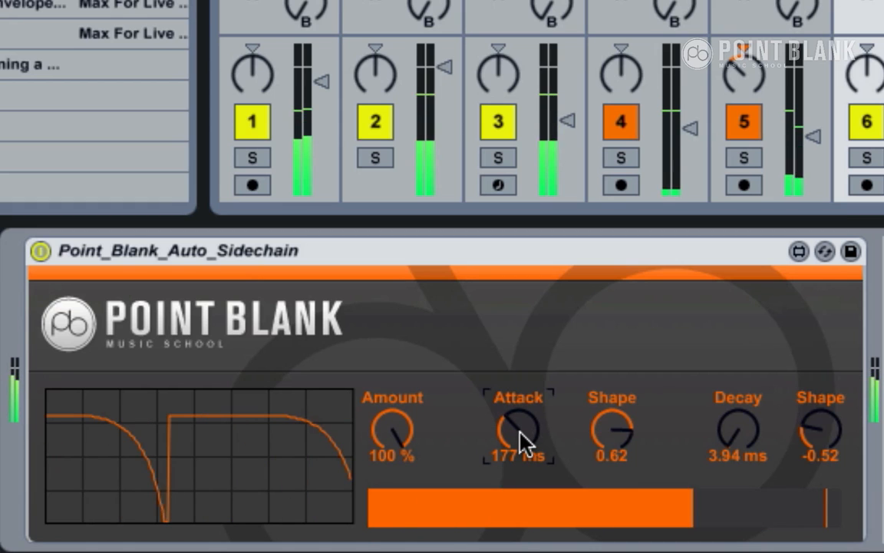
{"action": "left_click_drag", "start_coordinate": [519, 430], "coordinate": [522, 427]}
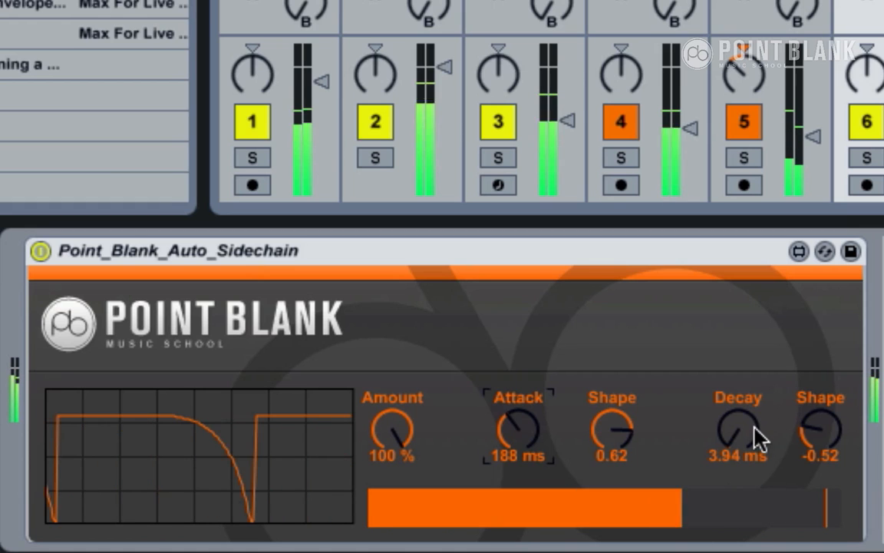
{"action": "left_click_drag", "start_coordinate": [820, 429], "coordinate": [820, 415]}
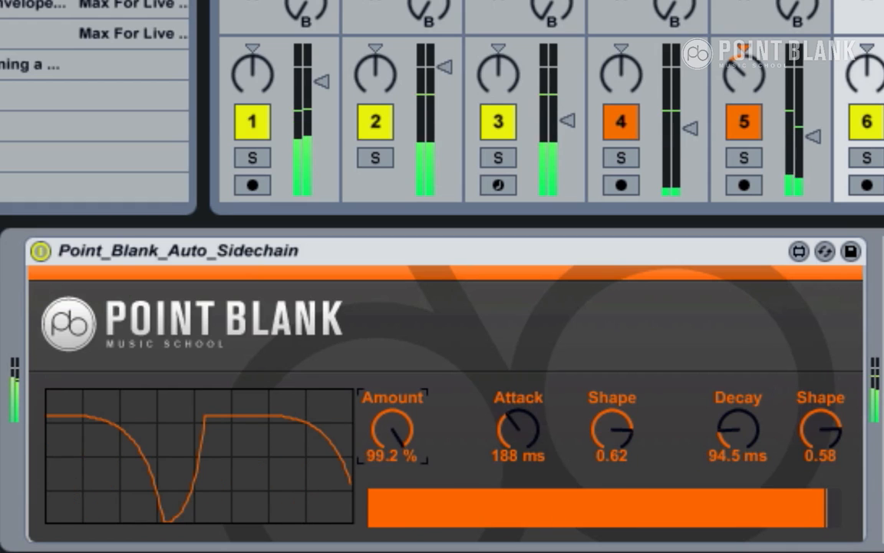
{"action": "left_click_drag", "start_coordinate": [392, 427], "coordinate": [391, 453]}
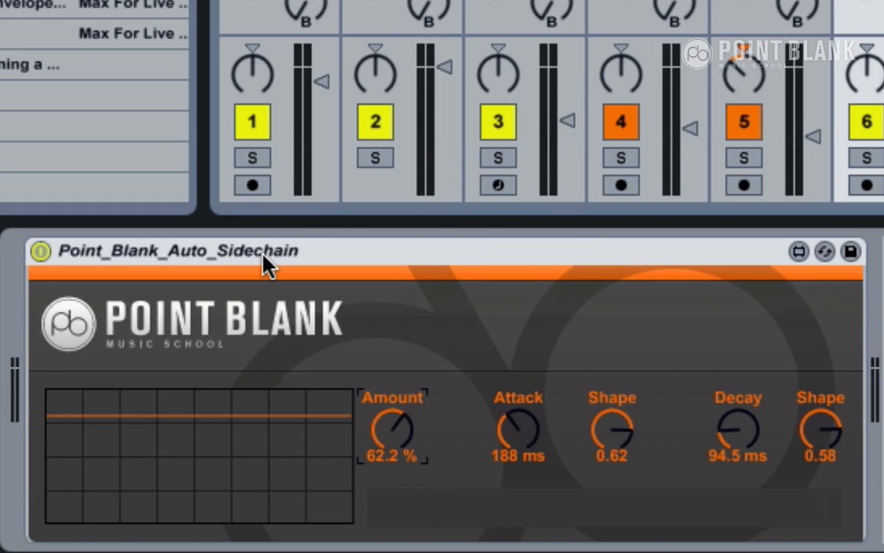
{"action": "mouse_move", "coordinate": [432, 244]}
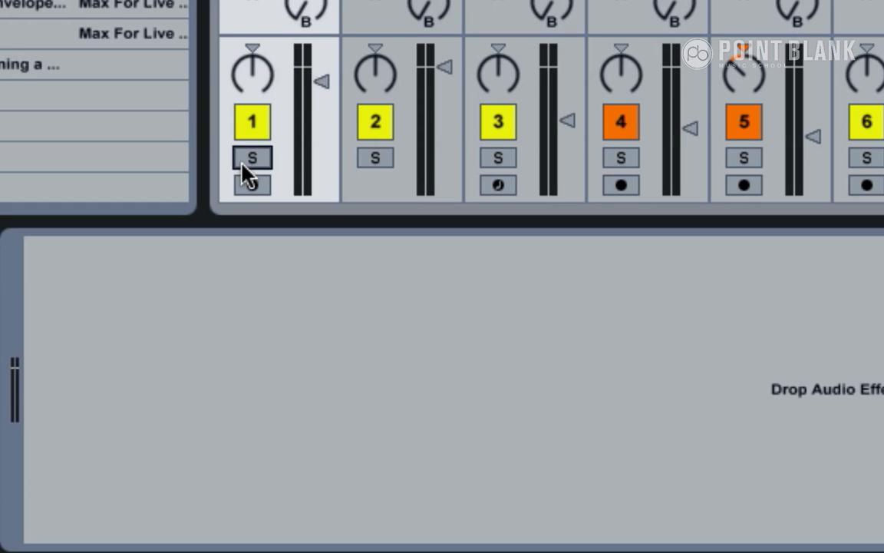
Solo track 1, curve its decay shape to 0.13, then unsolo it.
{"action": "left_click", "coordinate": [252, 156]}
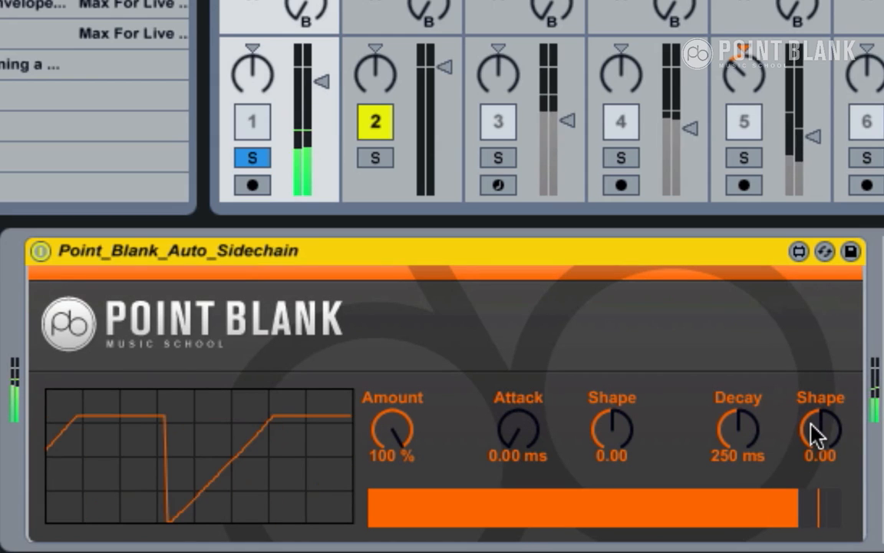
{"action": "left_click_drag", "start_coordinate": [820, 429], "coordinate": [820, 421]}
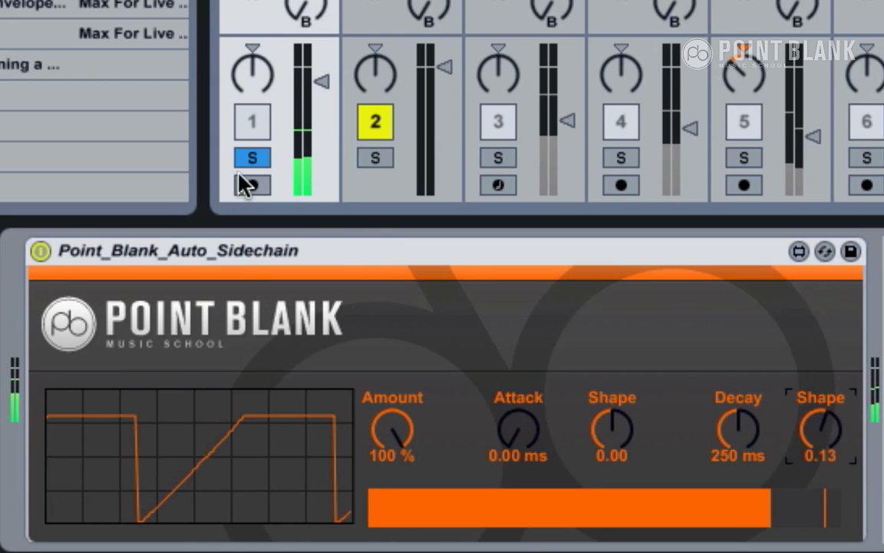
{"action": "left_click", "coordinate": [252, 184]}
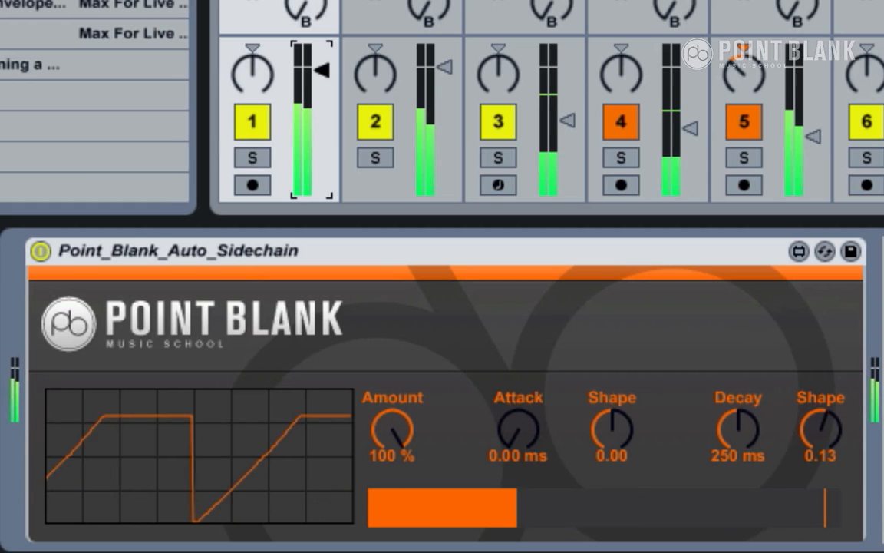
{"action": "left_click", "coordinate": [252, 157]}
{"action": "type", "text": "Loopp"}
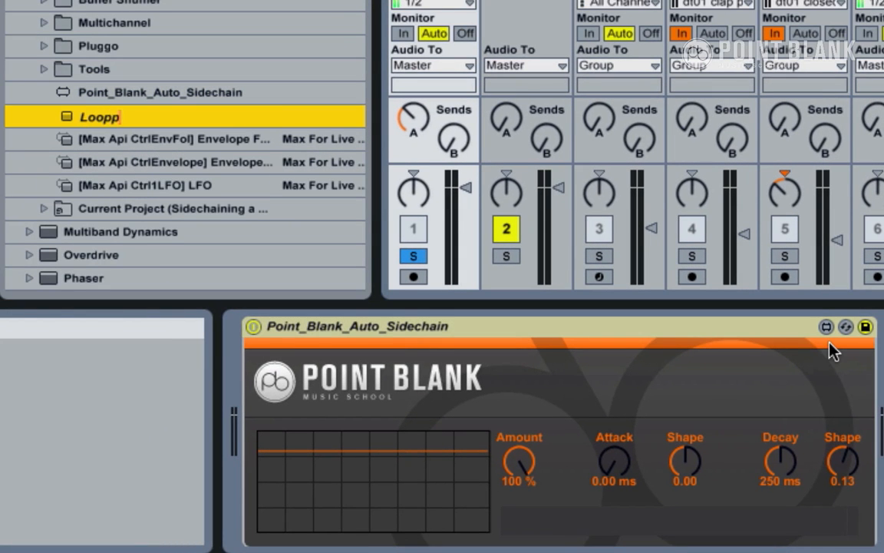
Finish naming the preset 'Loop bump' and confirm the save in the browser.
{"action": "type", "text": "ump"}
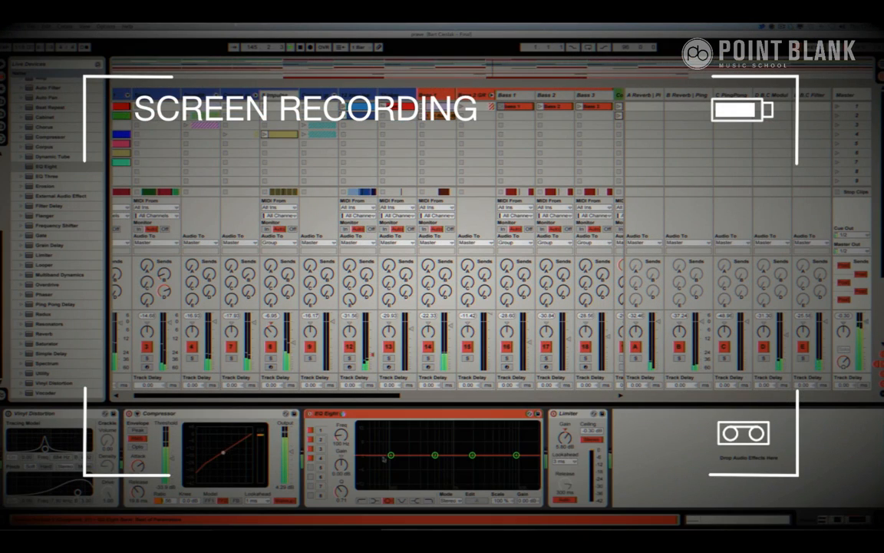
{"action": "left_click_drag", "start_coordinate": [392, 456], "coordinate": [405, 462]}
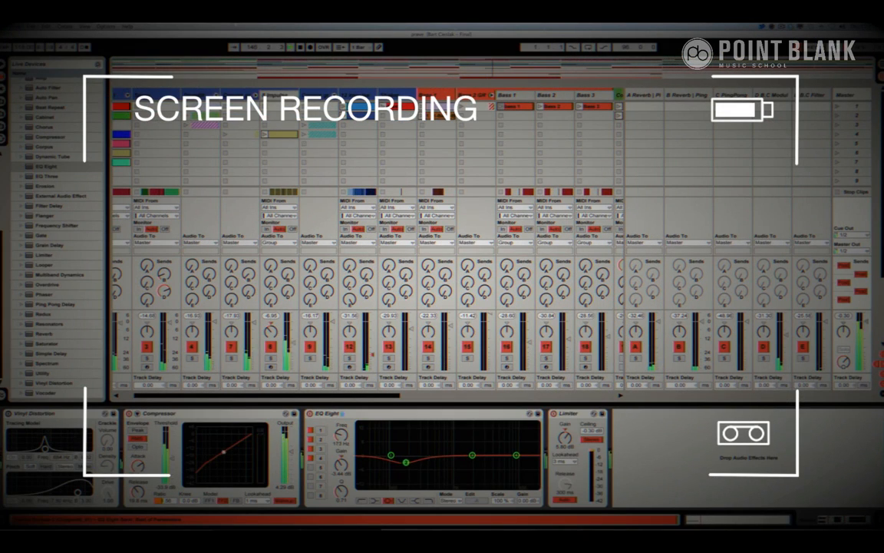